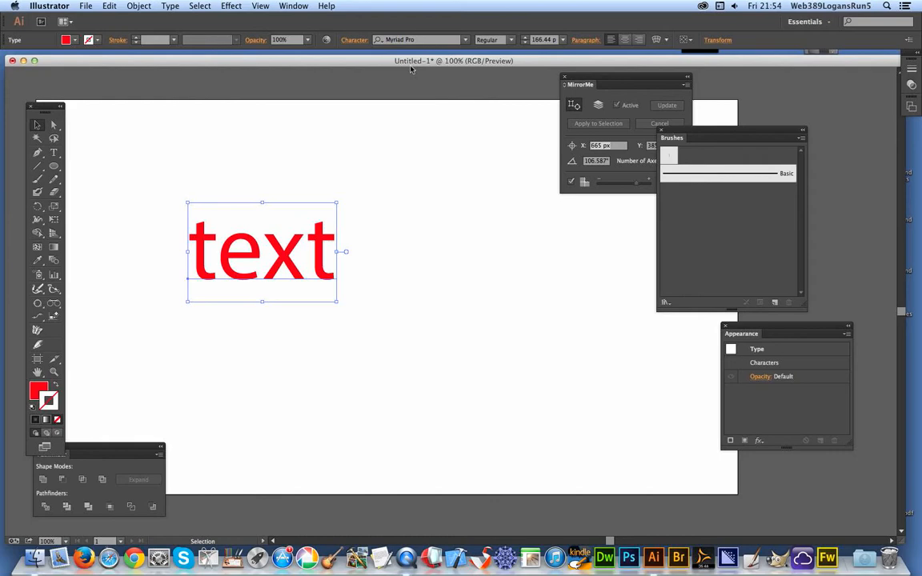
mouse_move(499, 94)
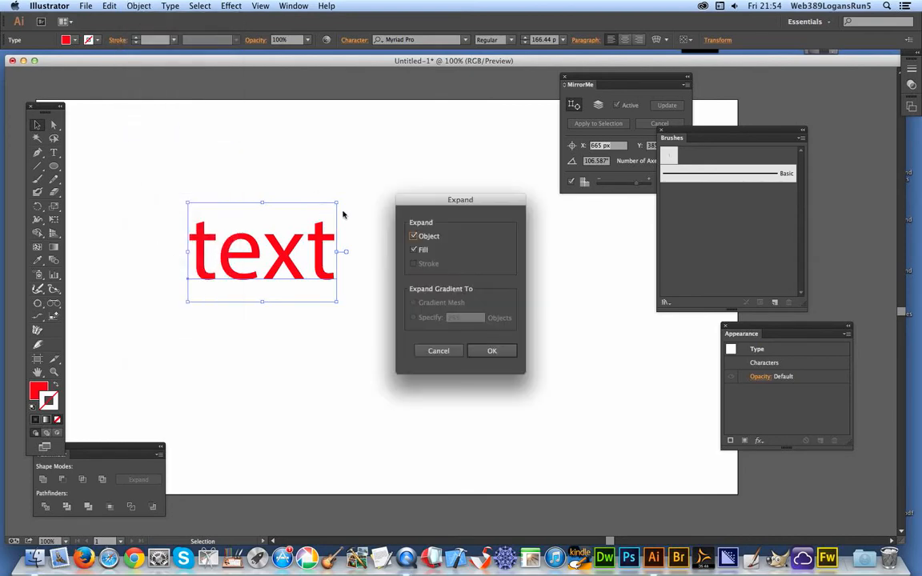
Expand the red 'text' word into outlined shapes with Object and Fill kept checked
left_click(491, 350)
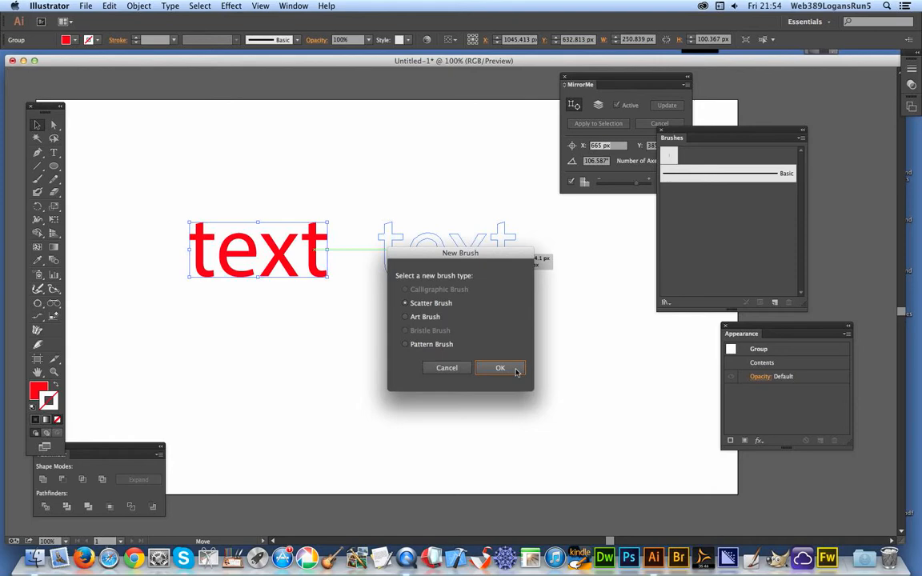
Save the outlined 'text' word as a Scatter Brush with default options
left_click(500, 368)
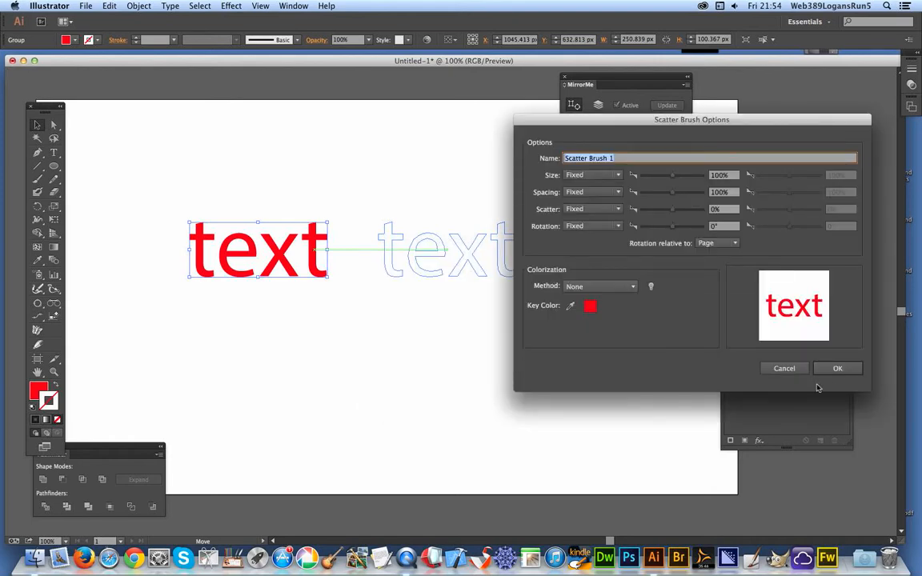
left_click(837, 368)
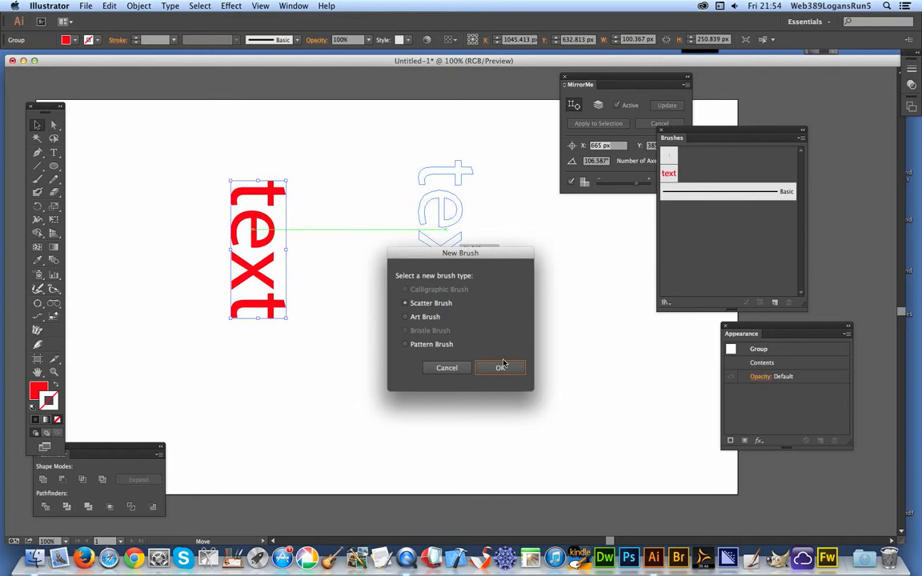
Add the 90°-rotated 'text' word as a second Scatter Brush with default options
left_click(501, 367)
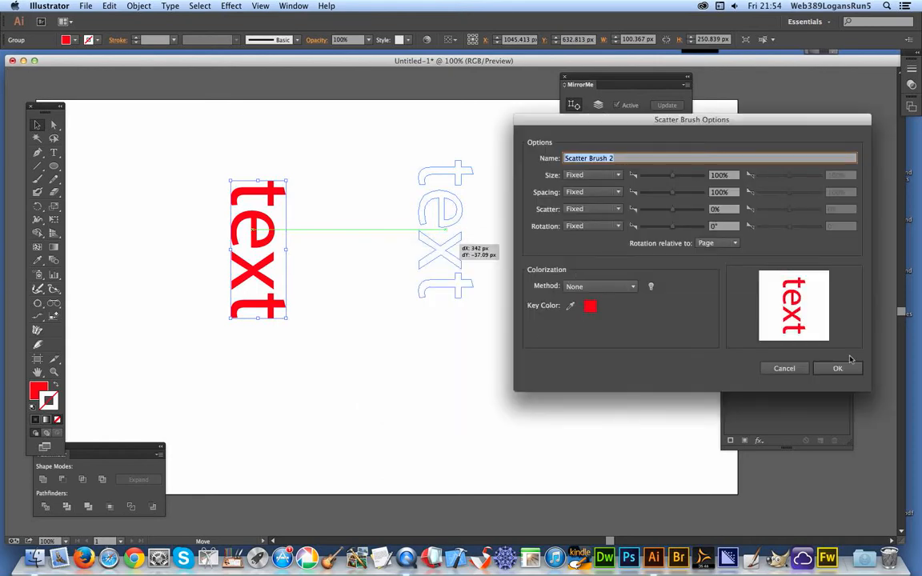
left_click(837, 368)
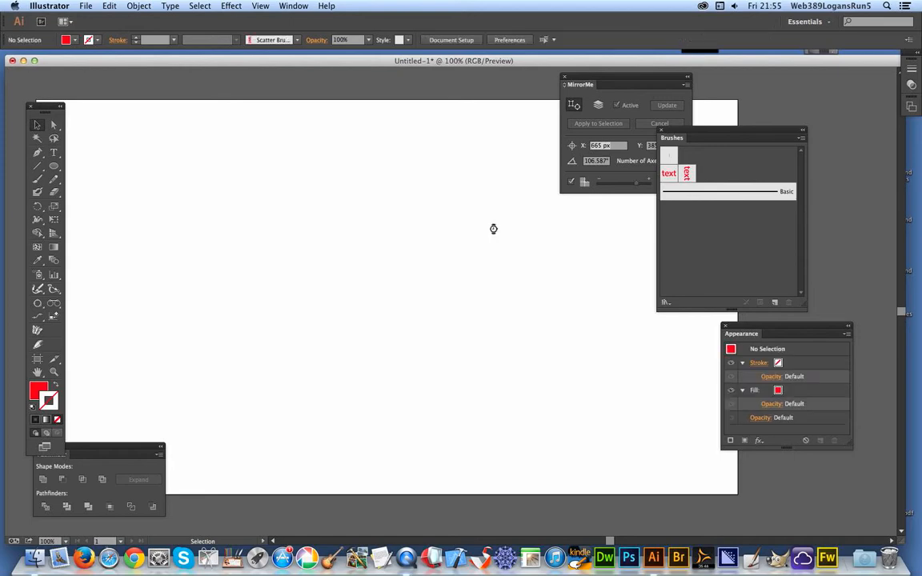
mouse_move(80, 170)
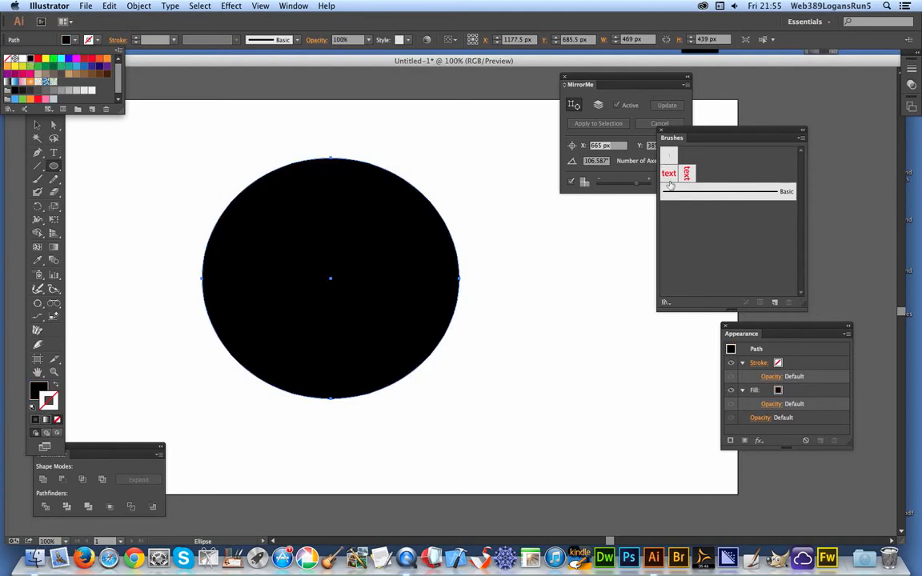
Apply the upright 'text' scatter brush to the black circle's outline
left_click(668, 173)
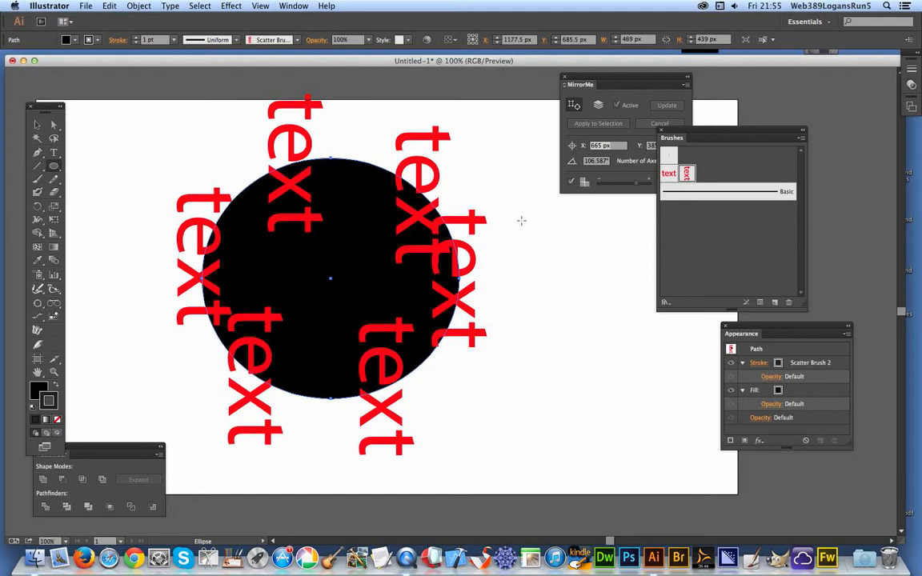
mouse_move(663, 200)
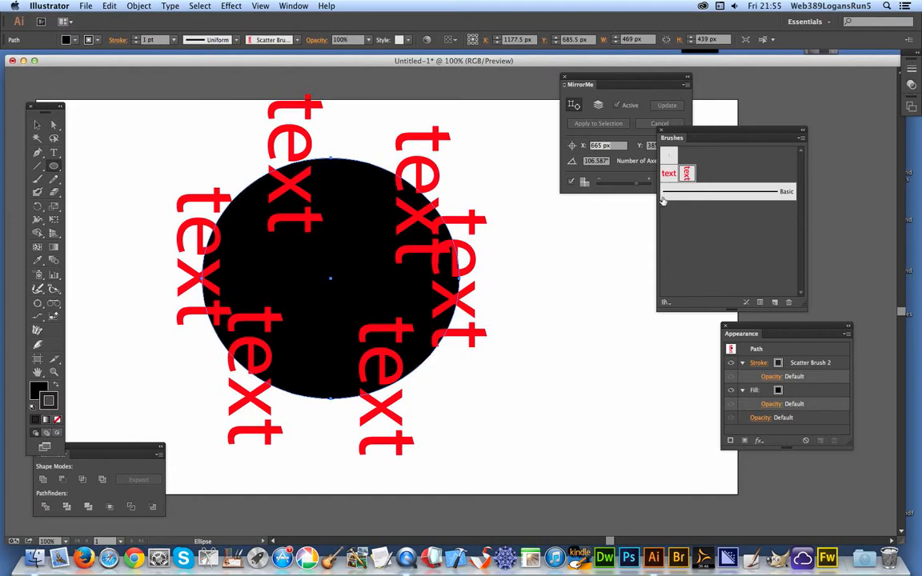
Set Scatter Brush 2 to size 17%, spacing 12%, rotation -24° relative to path
double_click(669, 173)
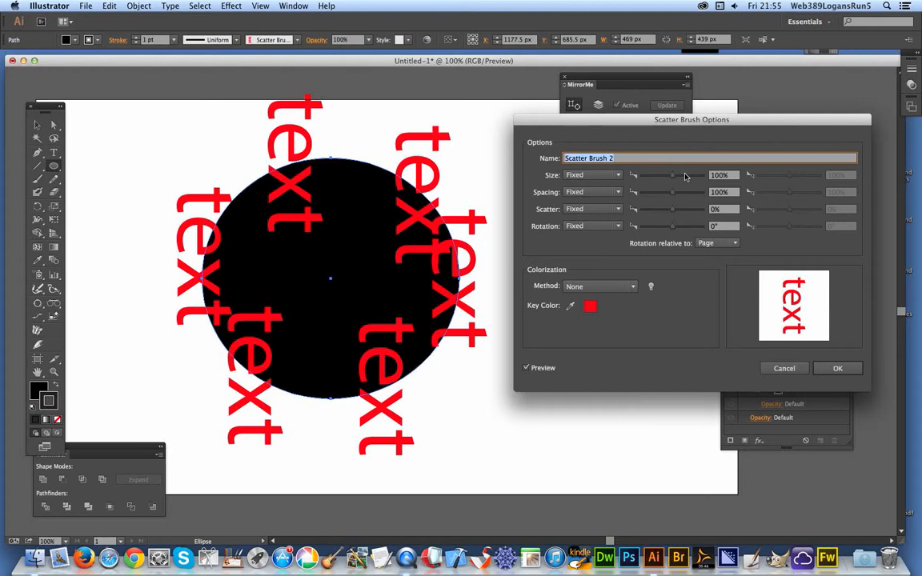
left_click_drag(672, 175, 660, 175)
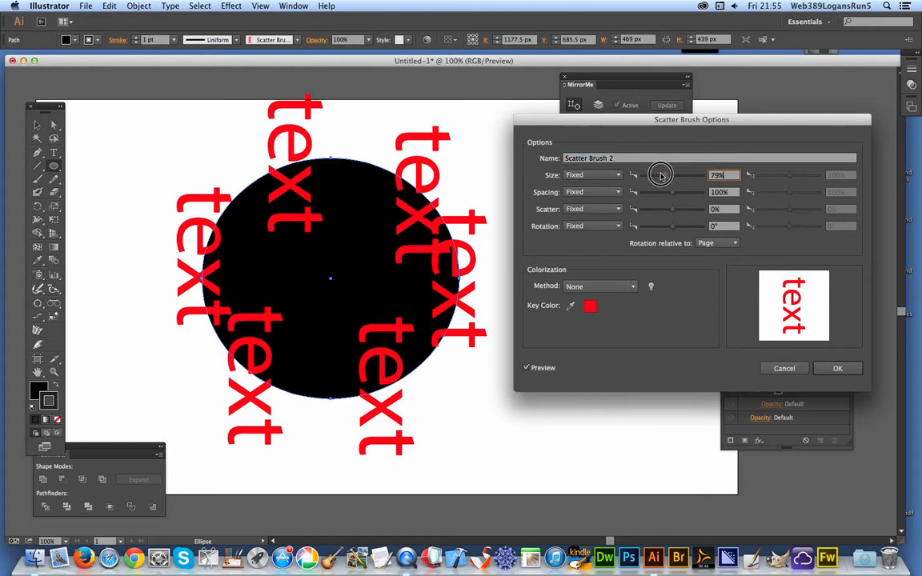
left_click_drag(660, 176, 647, 175)
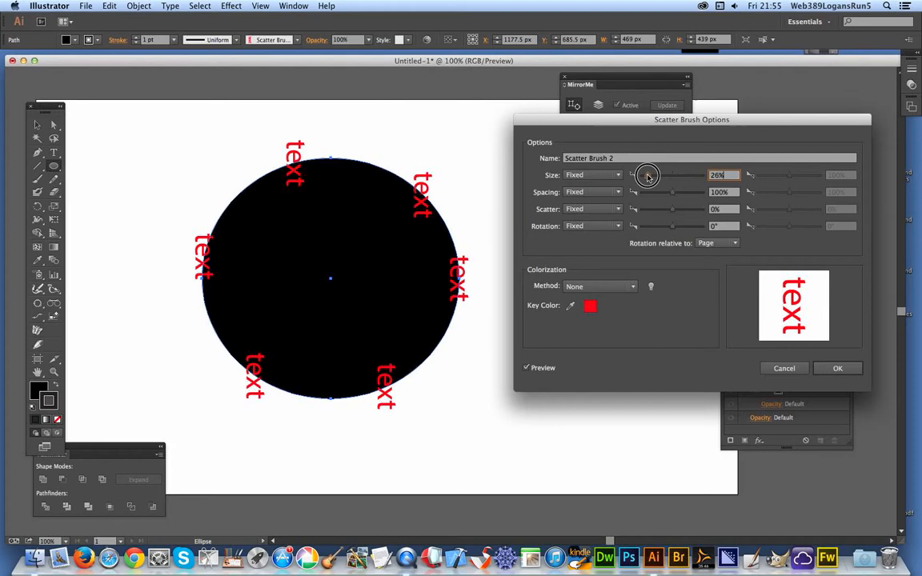
left_click_drag(648, 175, 640, 192)
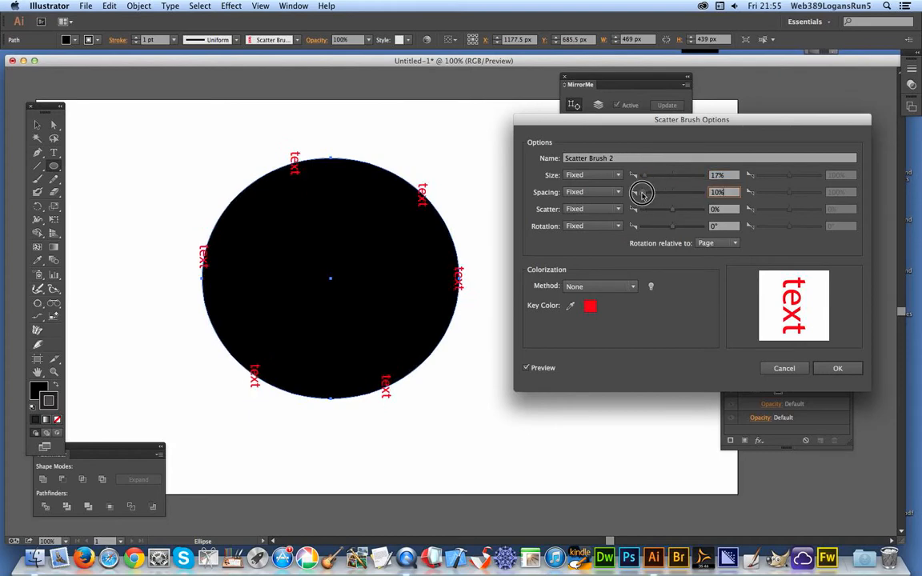
left_click_drag(641, 192, 646, 192)
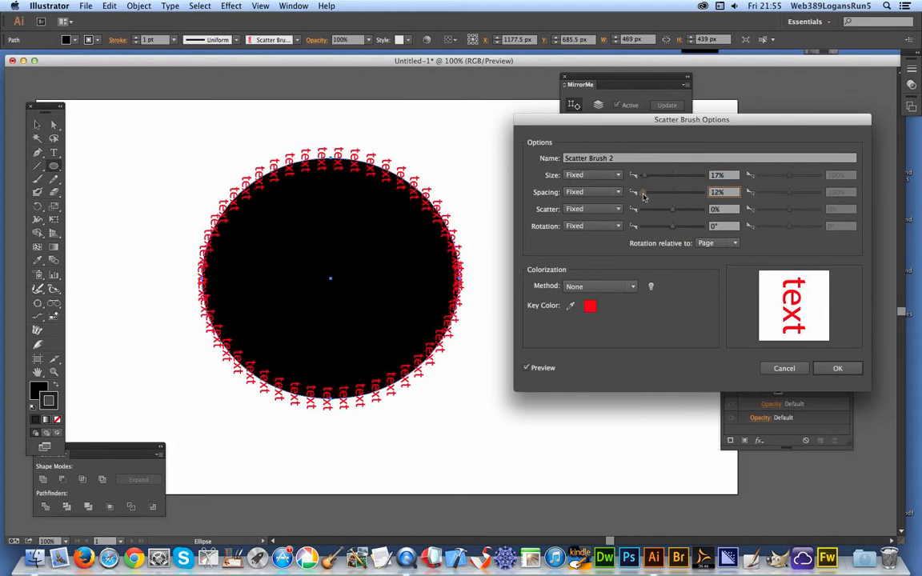
left_click(716, 243)
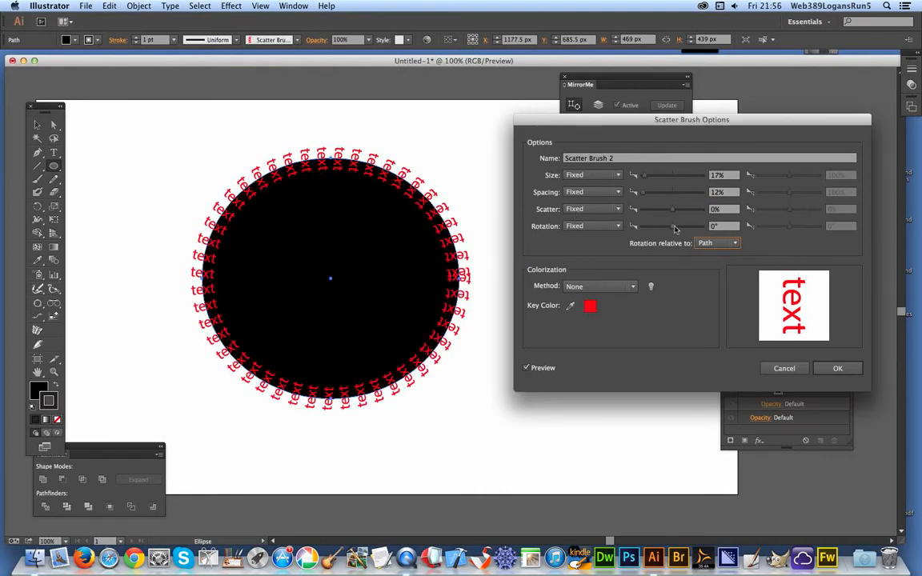
left_click_drag(672, 227, 668, 227)
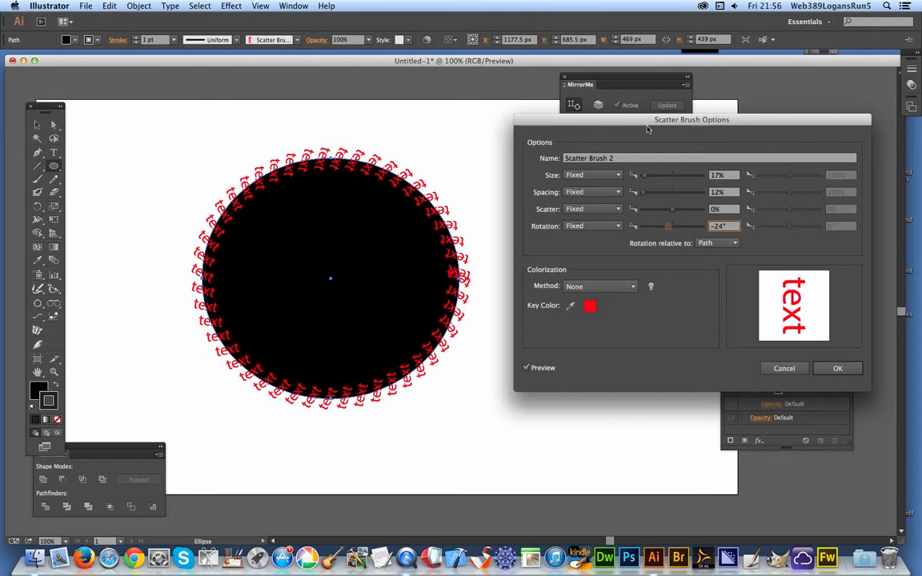
mouse_move(705, 250)
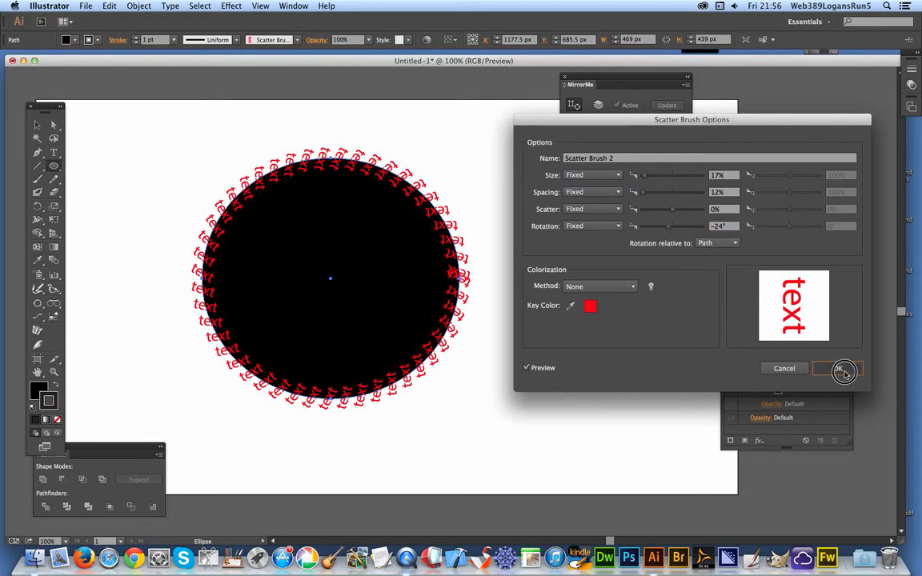
Accept the revised brush options and apply them to the circle's existing stroke
left_click(843, 368)
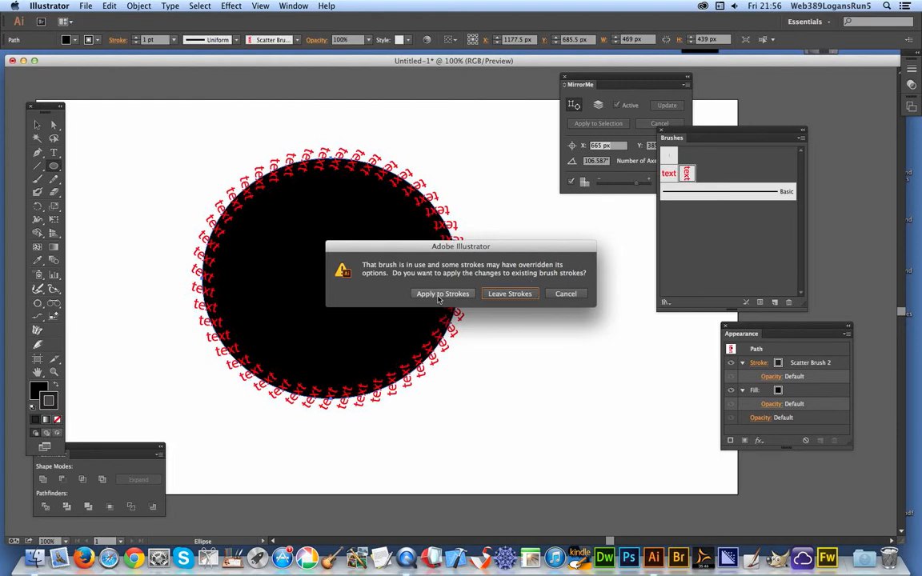
mouse_move(439, 296)
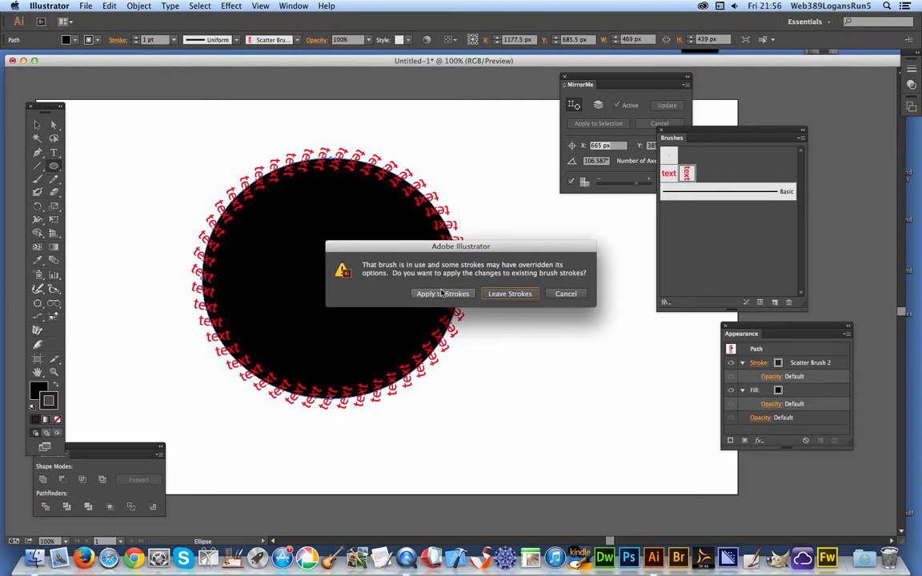
mouse_move(444, 294)
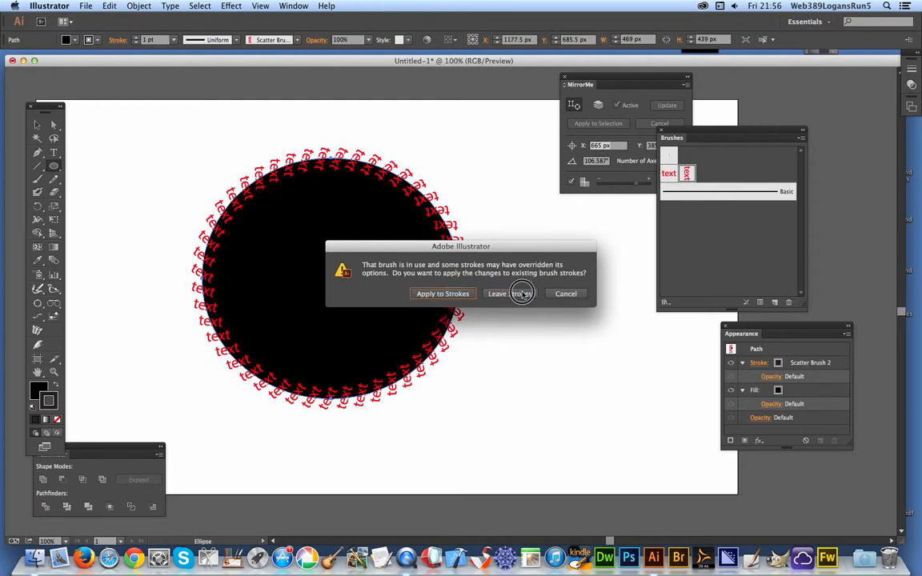
left_click(497, 294)
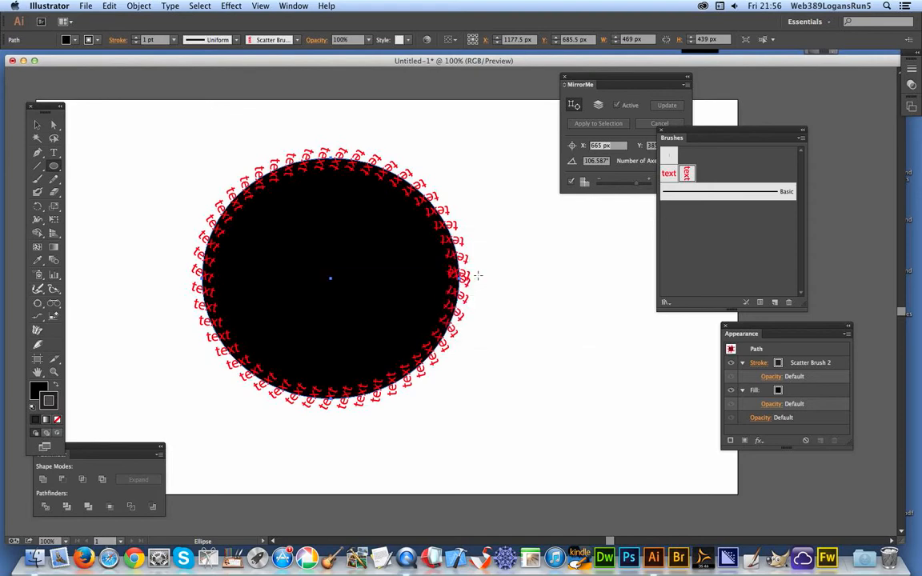